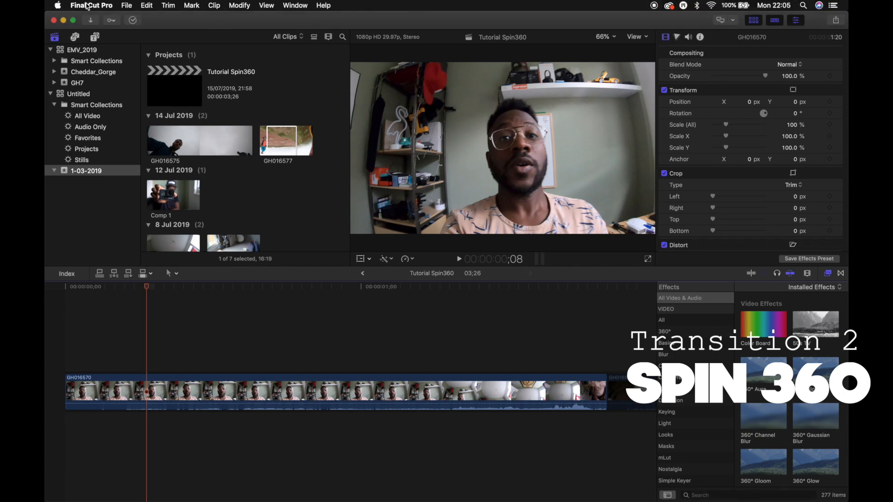
Check the Final Cut Pro version, then move the playhead to the end of clip GH016570
left_click(91, 5)
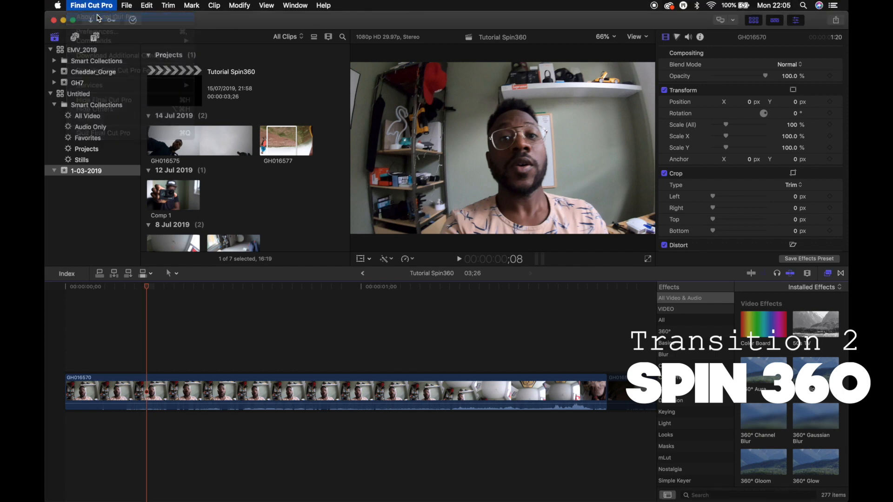
left_click(105, 17)
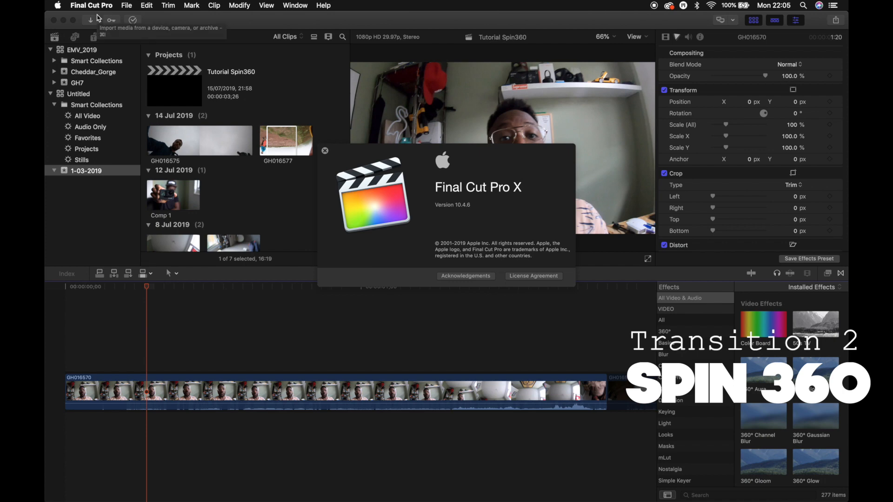
mouse_move(404, 214)
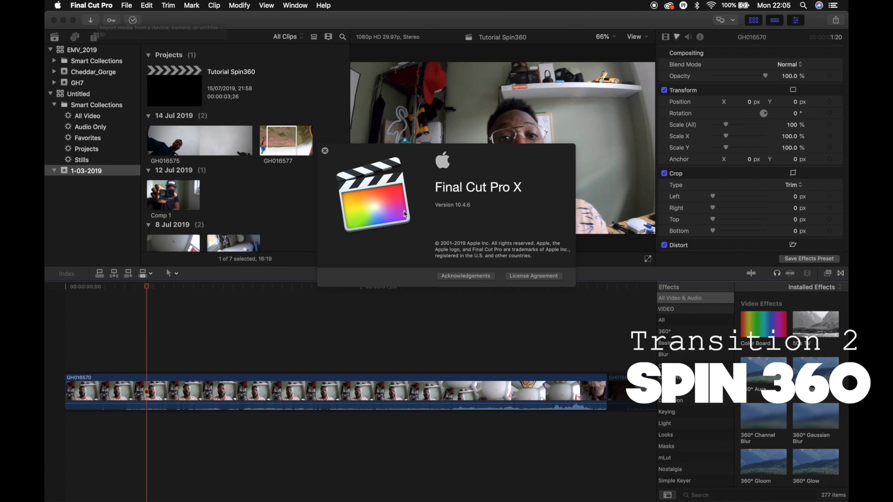
mouse_move(297, 146)
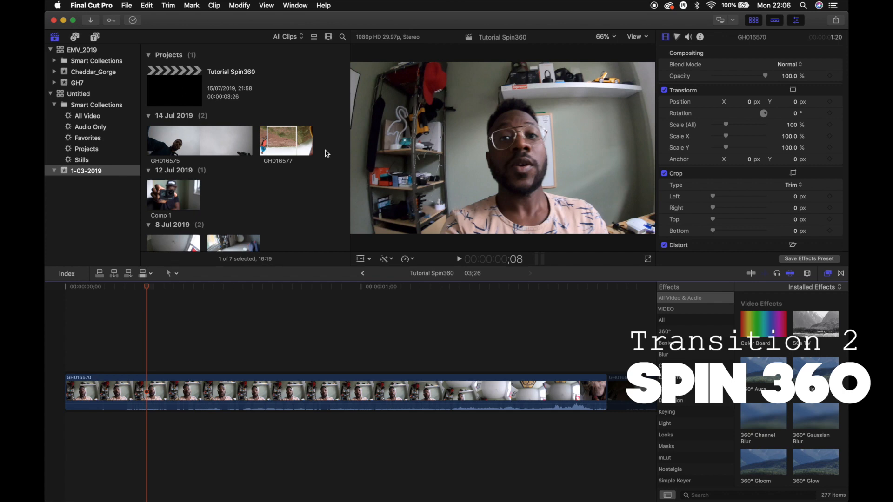
mouse_move(128, 353)
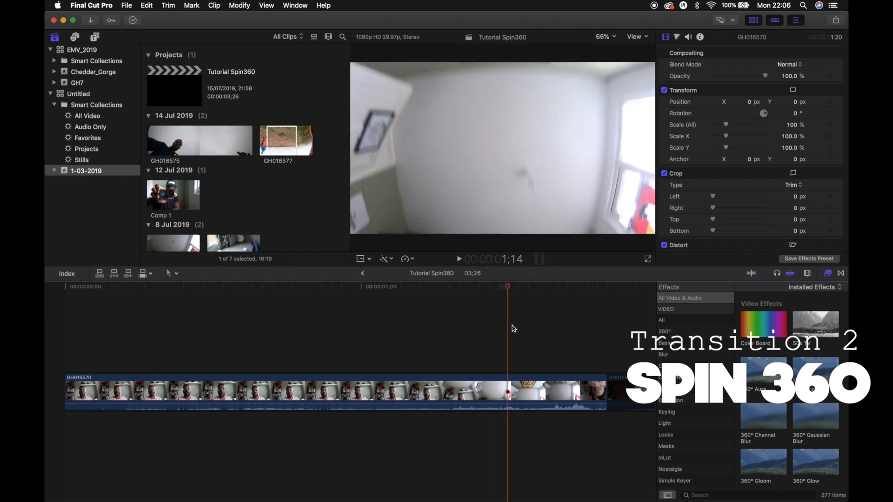
left_click(569, 286)
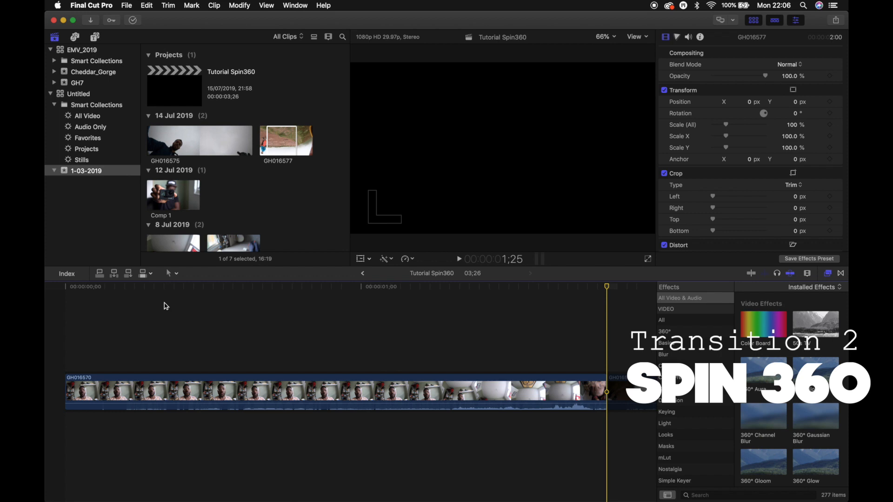
mouse_move(196, 12)
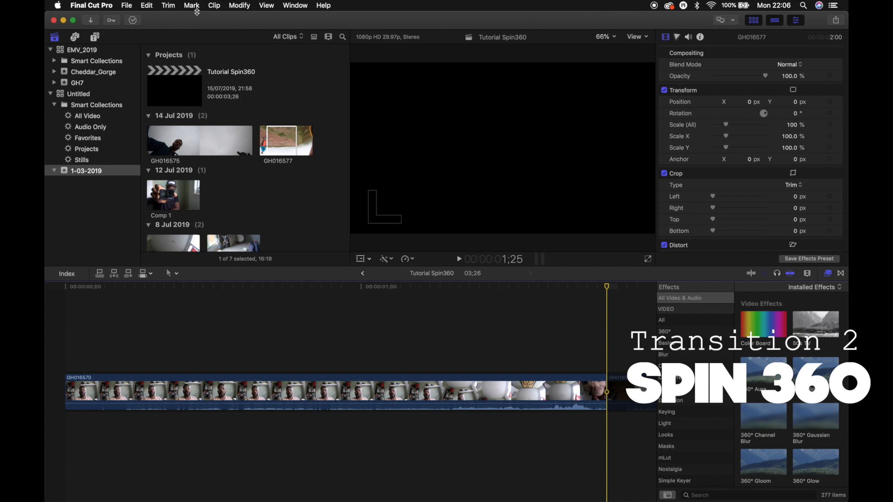
left_click(191, 6)
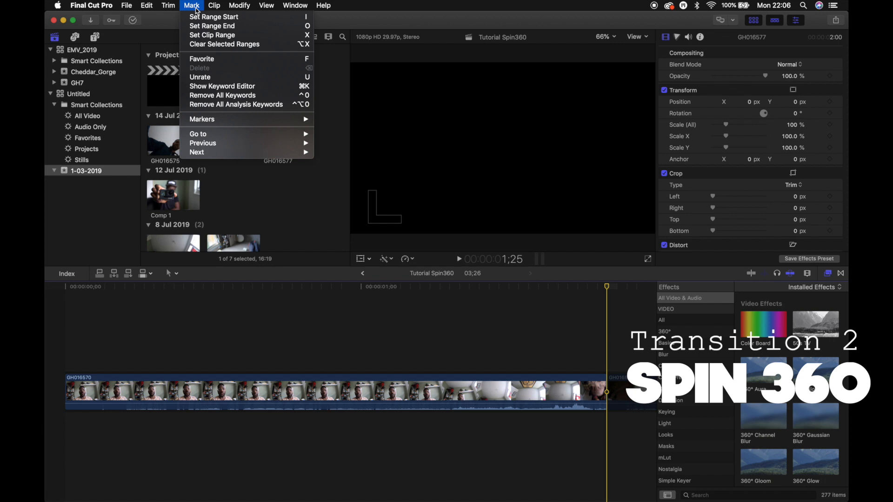
mouse_move(214, 16)
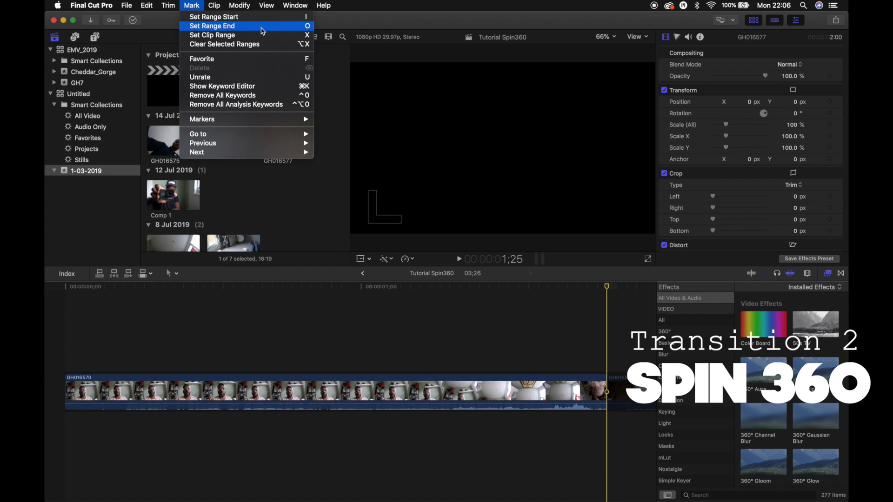
mouse_move(245, 17)
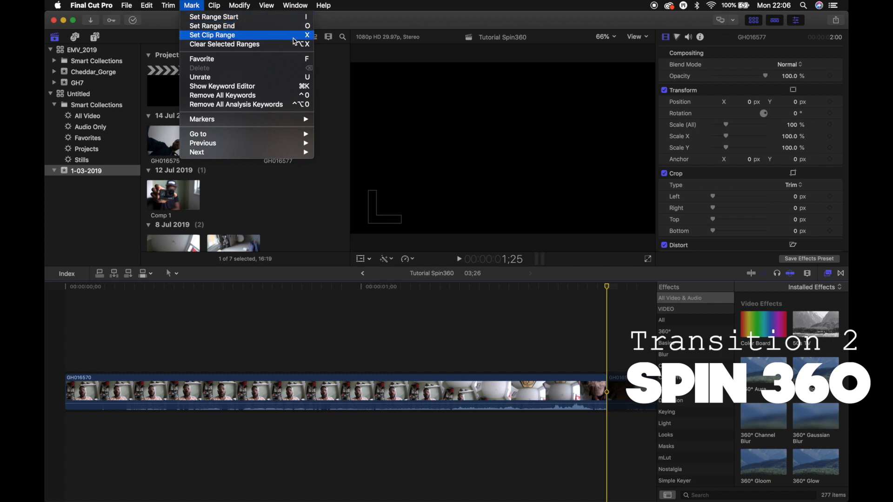
mouse_move(197, 134)
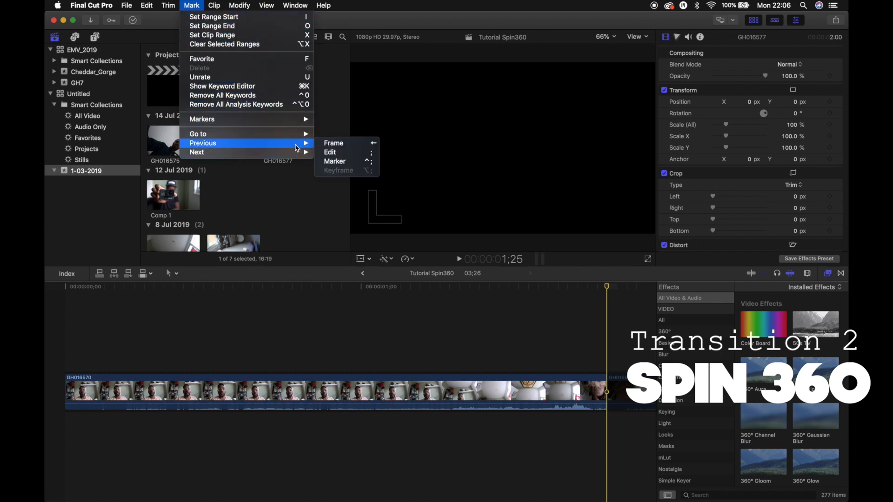
mouse_move(334, 143)
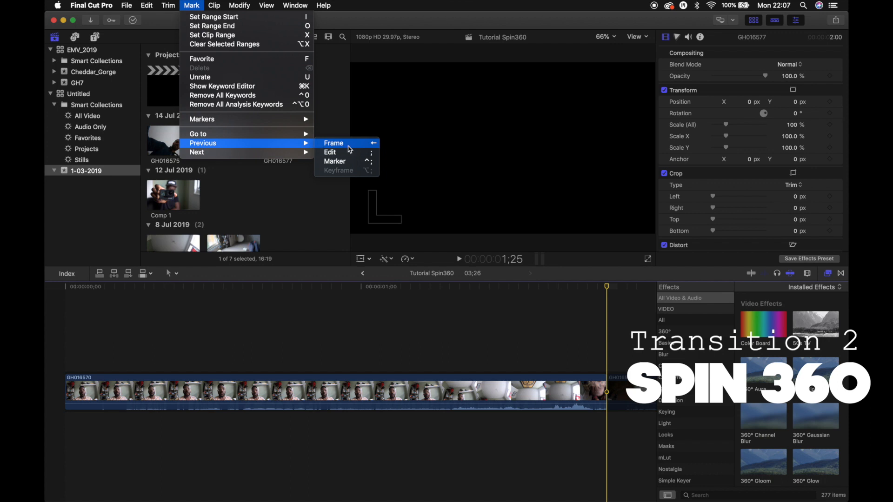
mouse_move(196, 151)
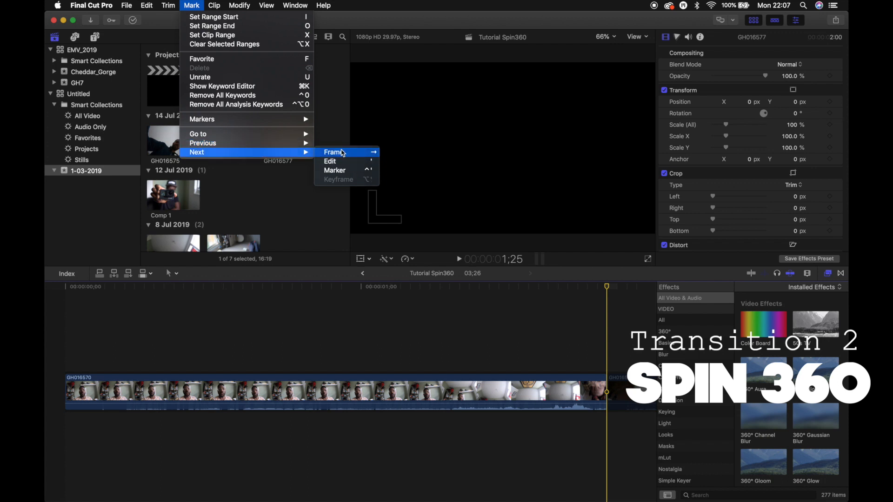
mouse_move(373, 156)
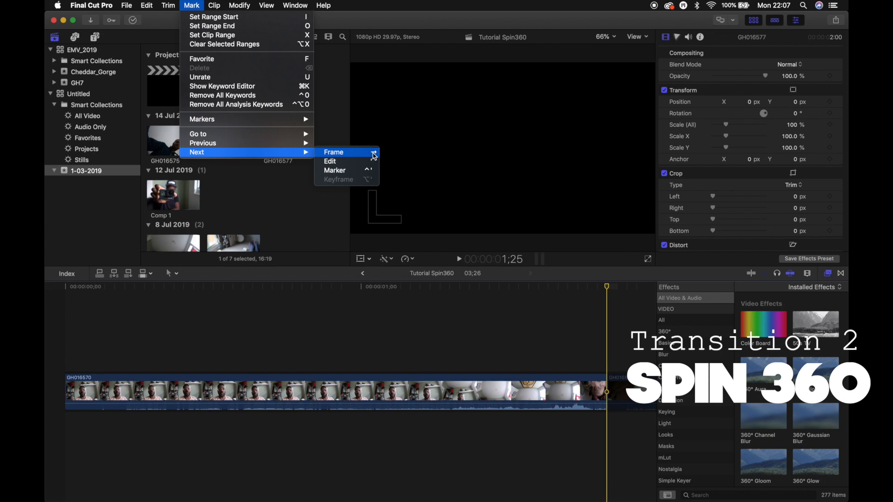
mouse_move(203, 143)
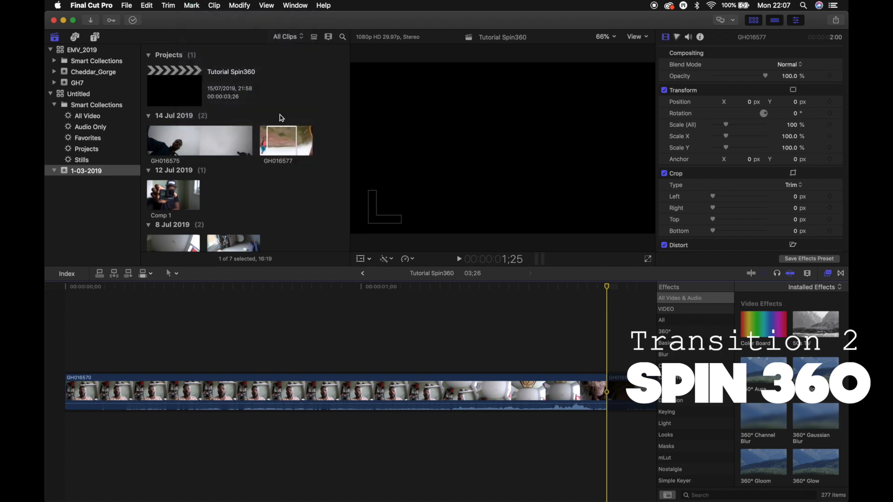
Skim browser clip GH016577 and mark its spin range with in and out points
left_click(285, 141)
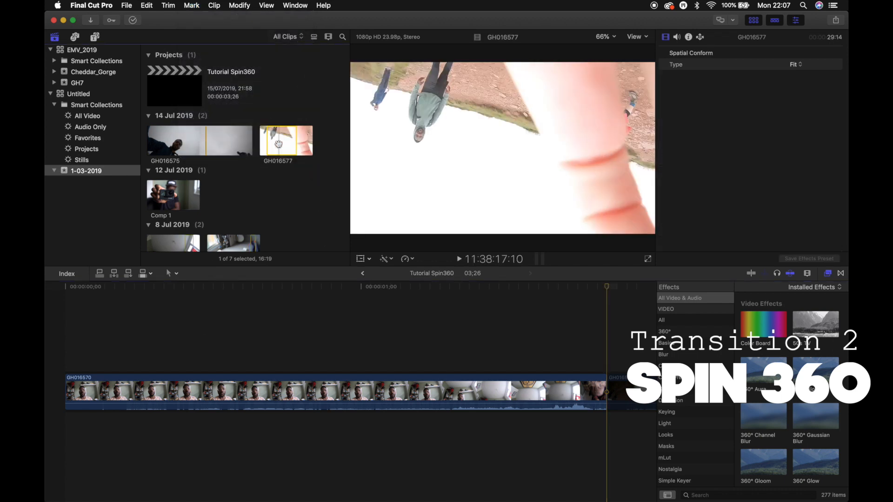
left_click(458, 260)
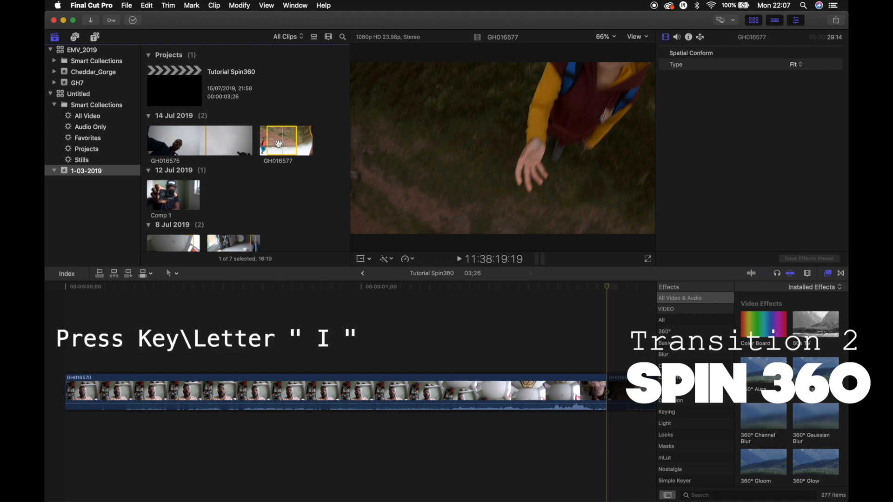
key("i")
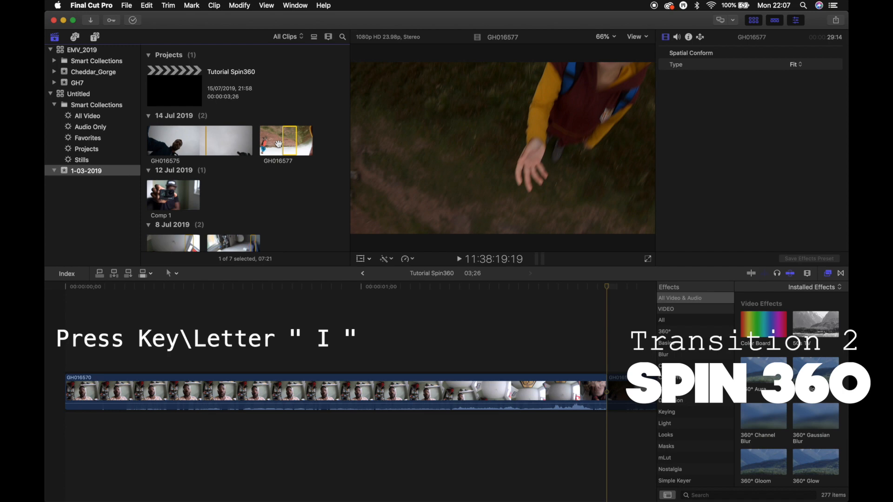
key("i")
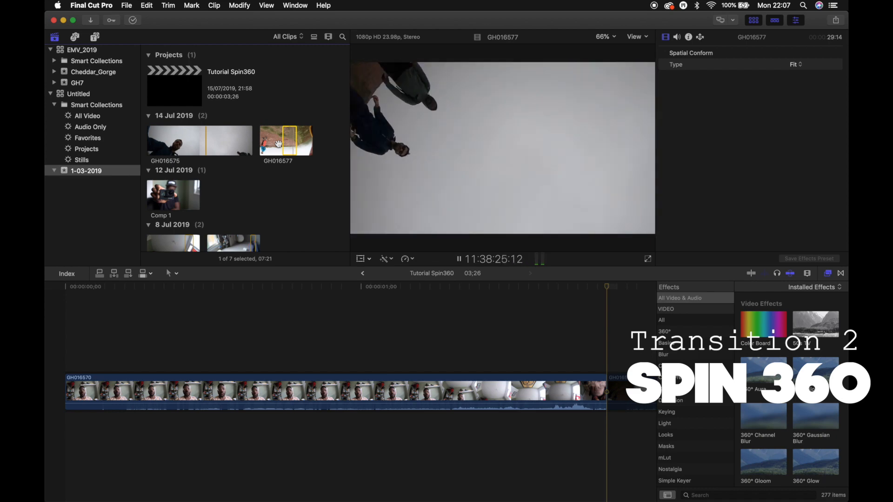
left_click(459, 260)
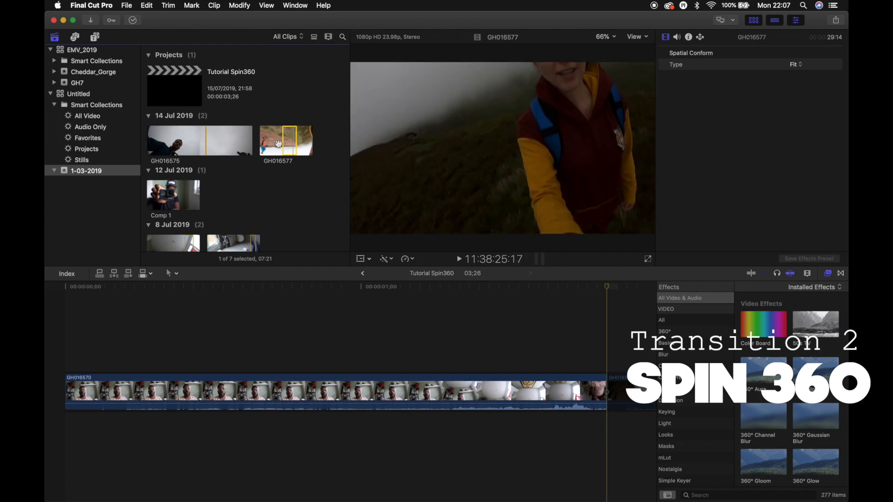
key("i")
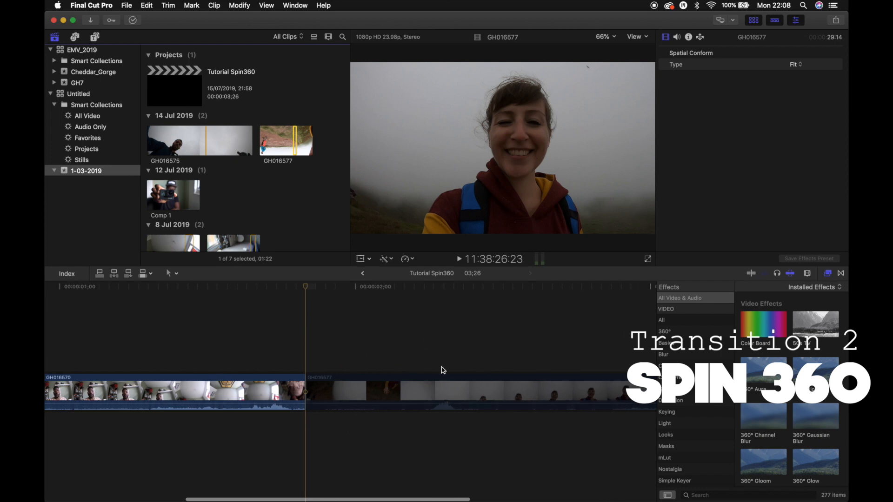
mouse_move(384, 372)
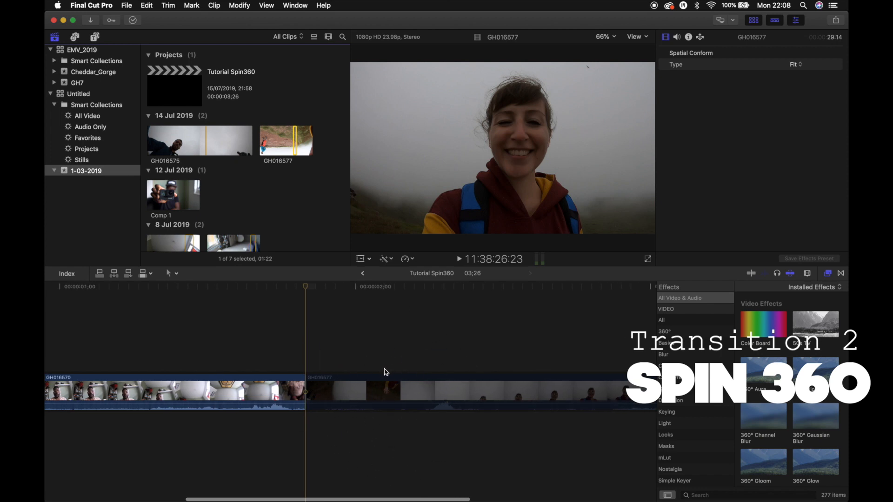
mouse_move(359, 402)
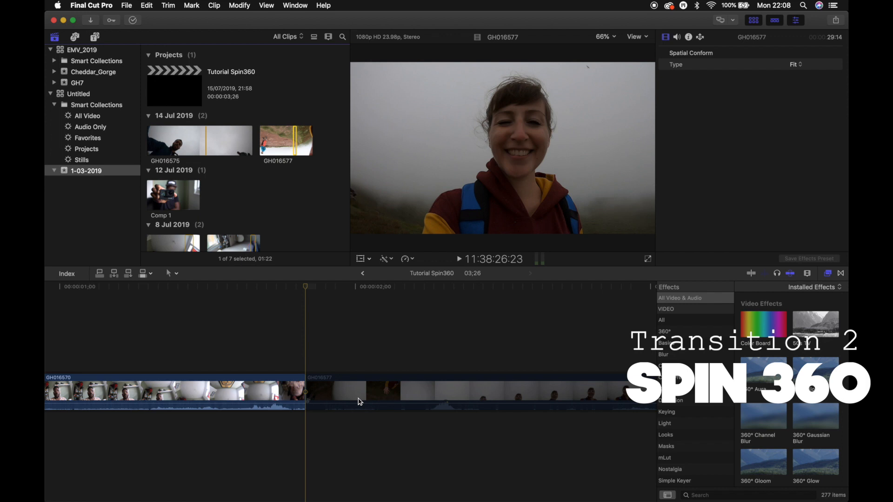
mouse_move(338, 387)
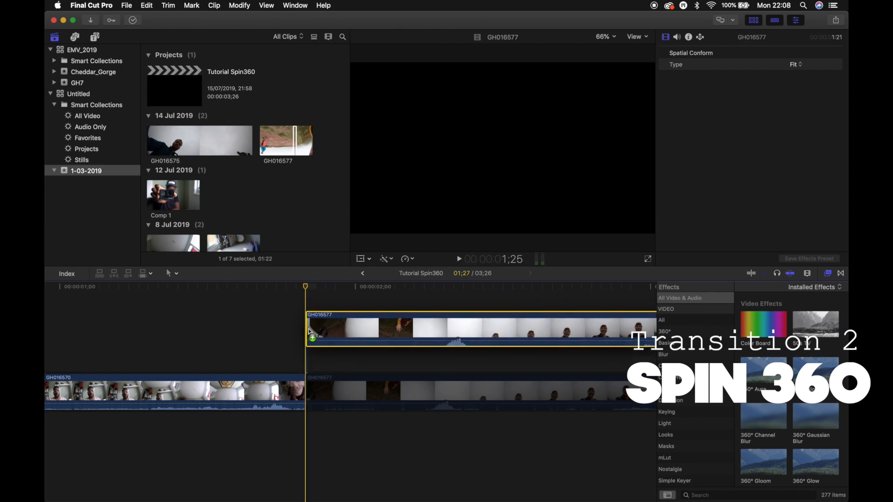
Select the connected upper copy of GH016577 and scroll the timeline to view the cut
left_click(445, 330)
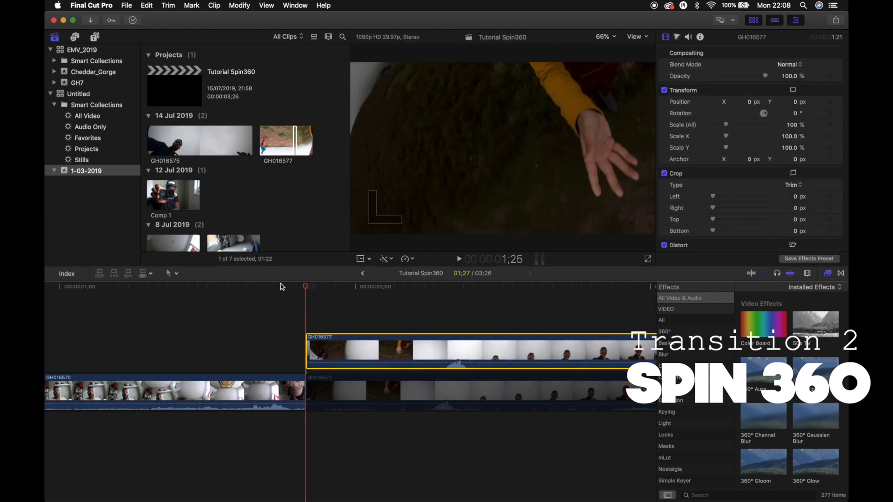
mouse_move(355, 392)
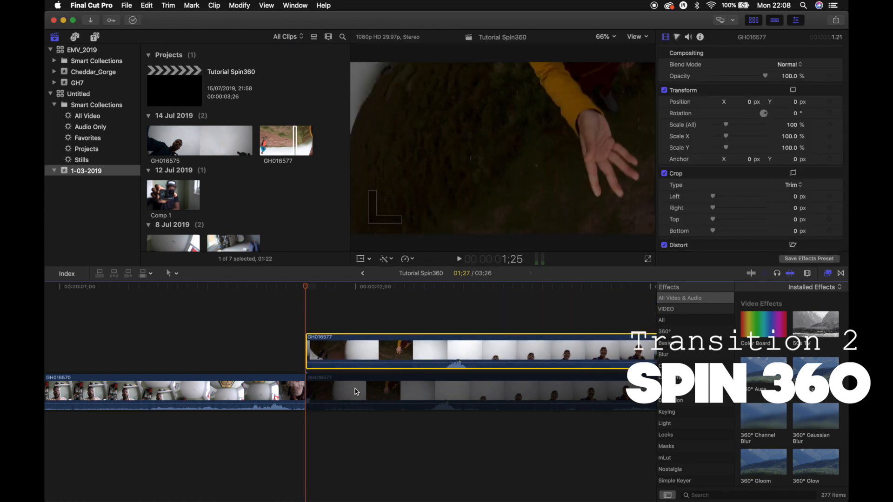
left_click(156, 287)
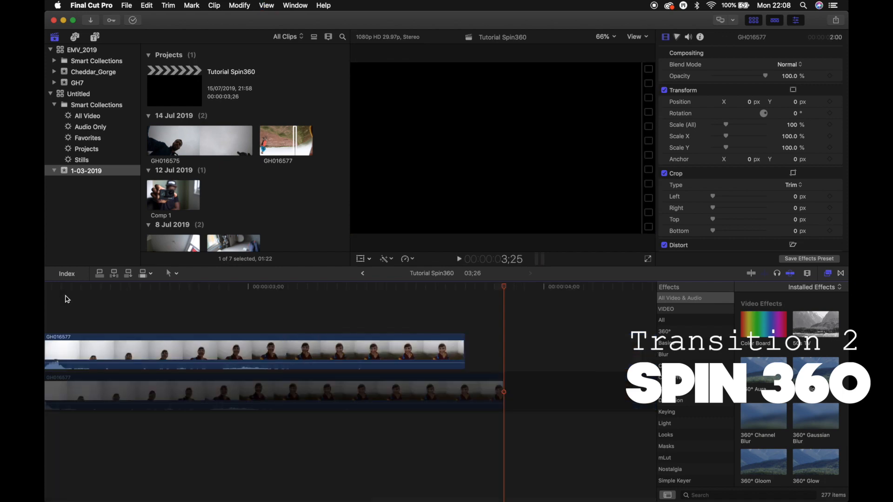
scroll("left", 3)
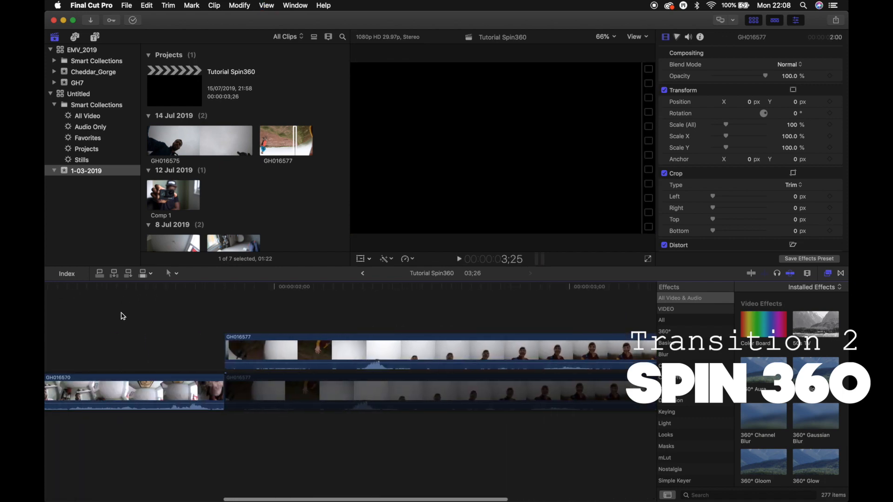